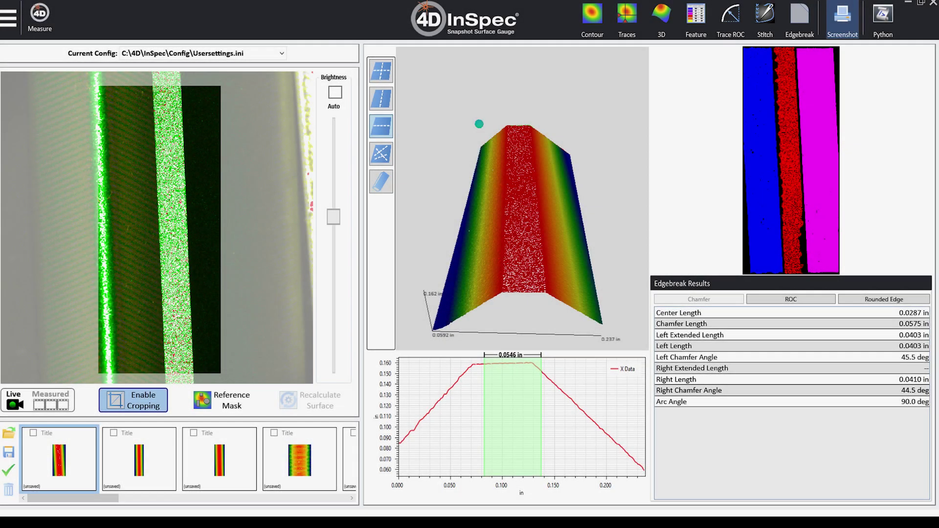
left_click(842, 17)
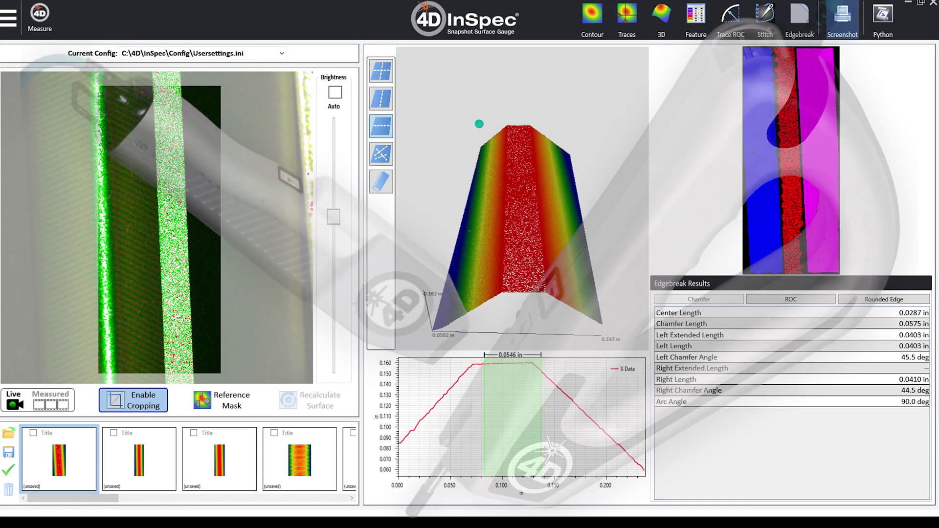